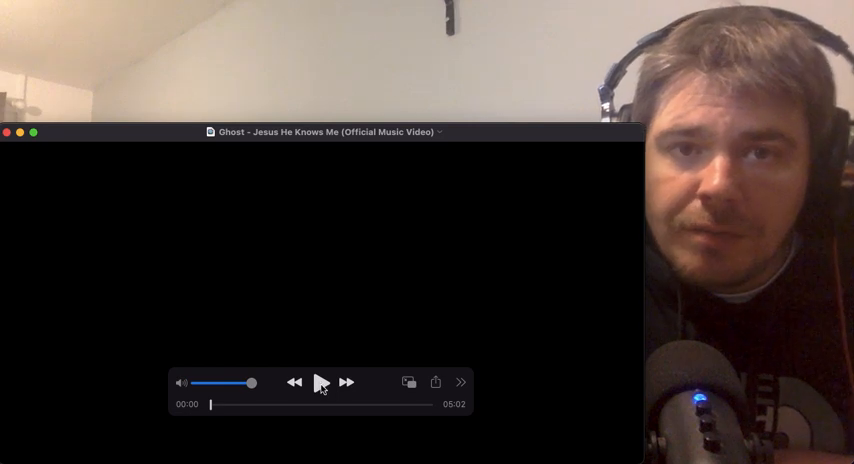
Play the Ghost 'Jesus He Knows Me' video and pause it at 00:27
click(320, 383)
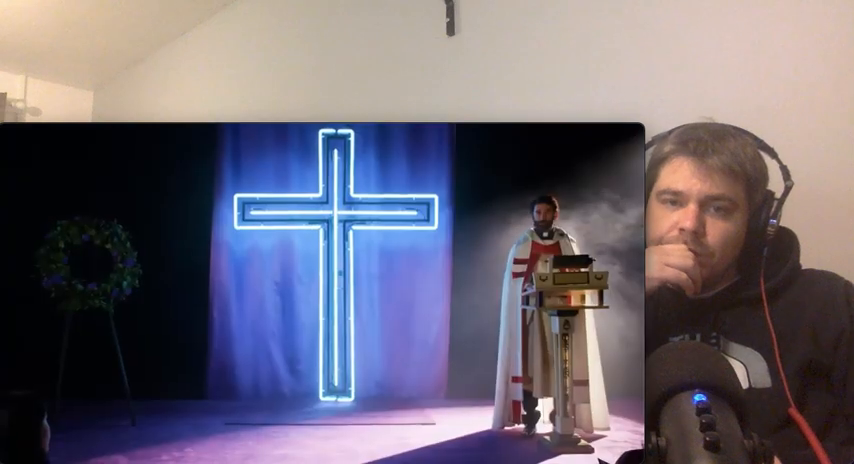
mouse_move(335, 405)
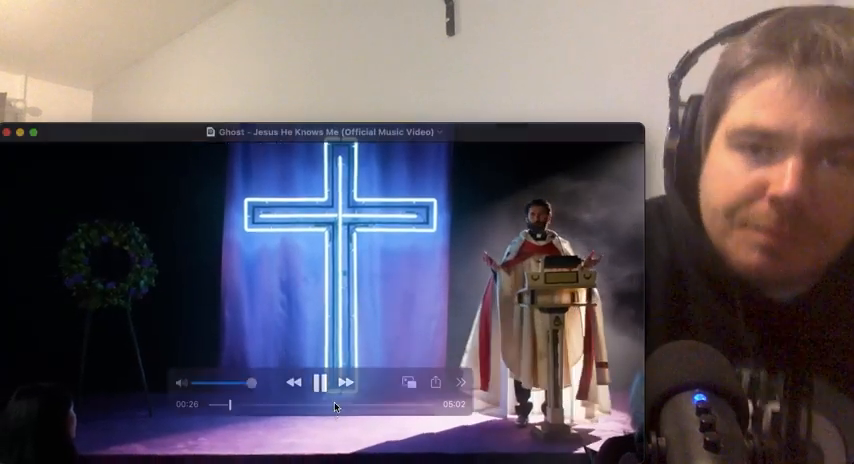
click(321, 384)
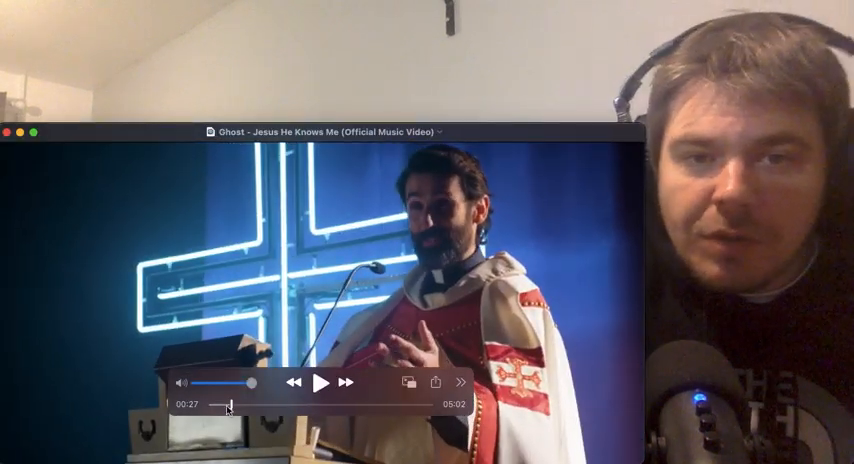